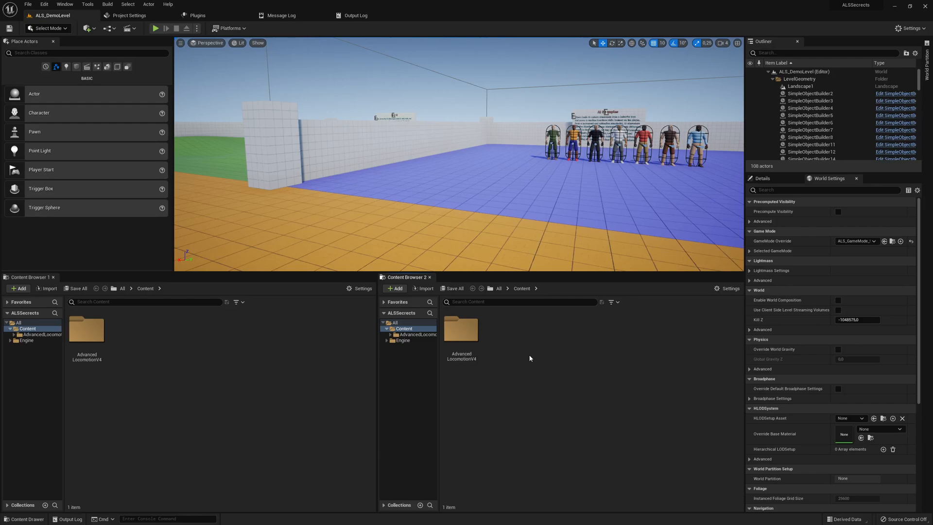
{"action": "mouse_move", "coordinate": [460, 333]}
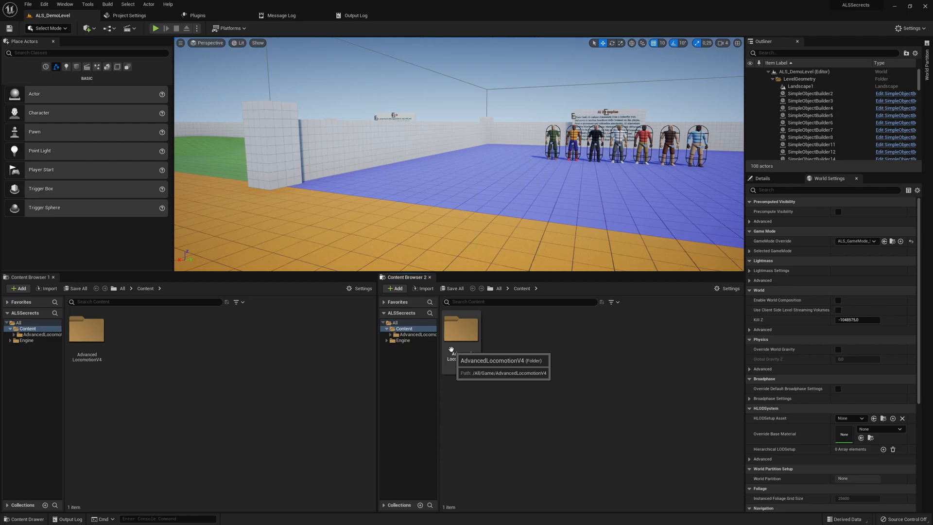
{"action": "mouse_move", "coordinate": [550, 380]}
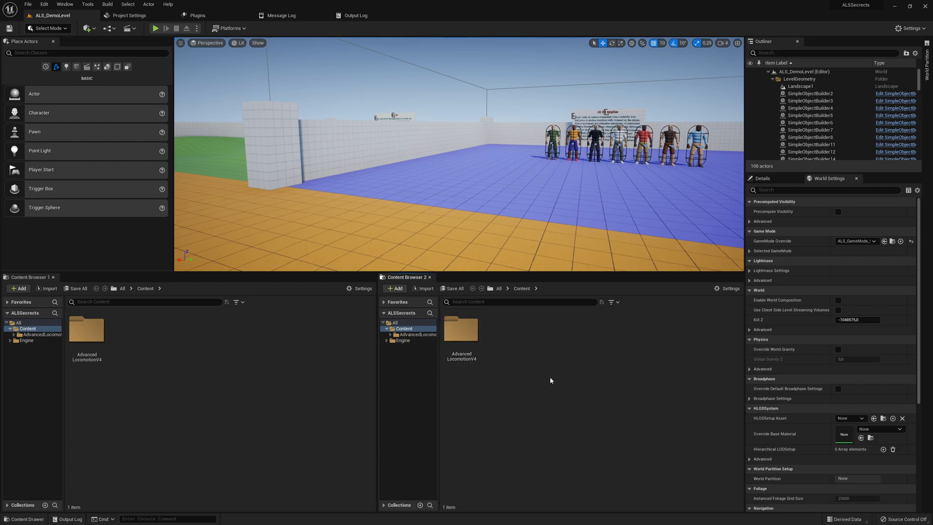
{"action": "mouse_move", "coordinate": [544, 372]}
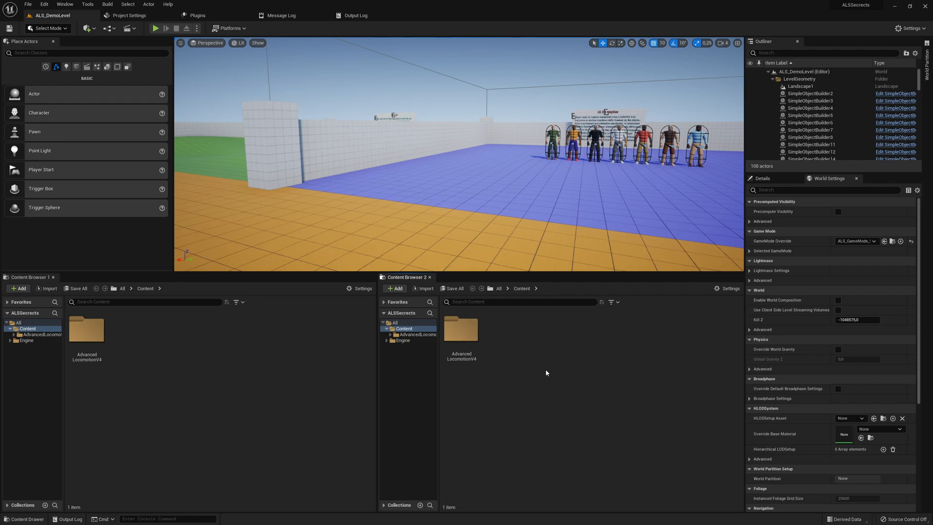
{"action": "mouse_move", "coordinate": [532, 372]}
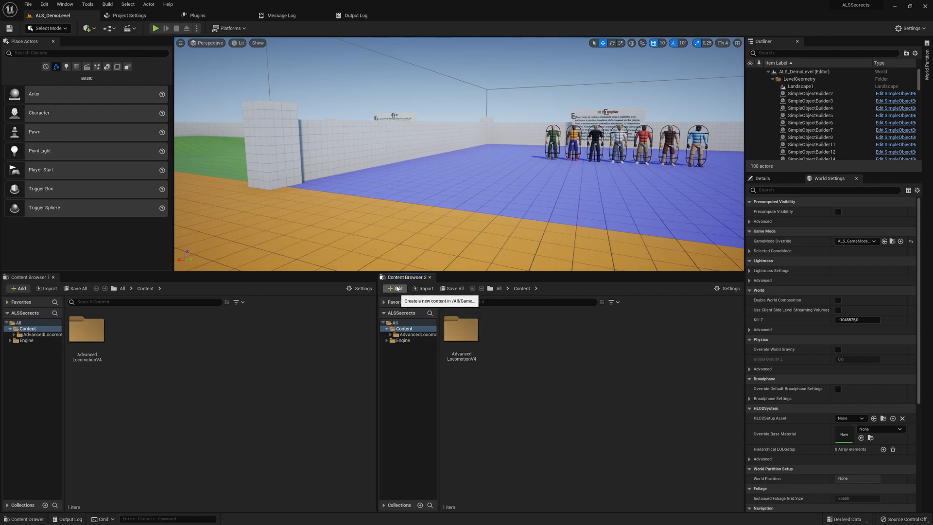
{"action": "mouse_move", "coordinate": [395, 287]}
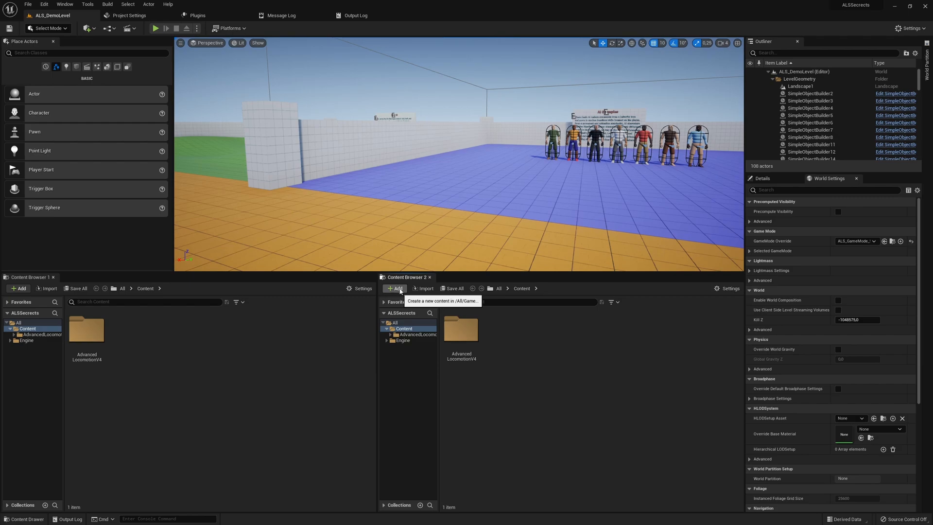
Add the Third Person feature pack from the Blueprint content packs to the project
{"action": "left_click", "coordinate": [395, 288]}
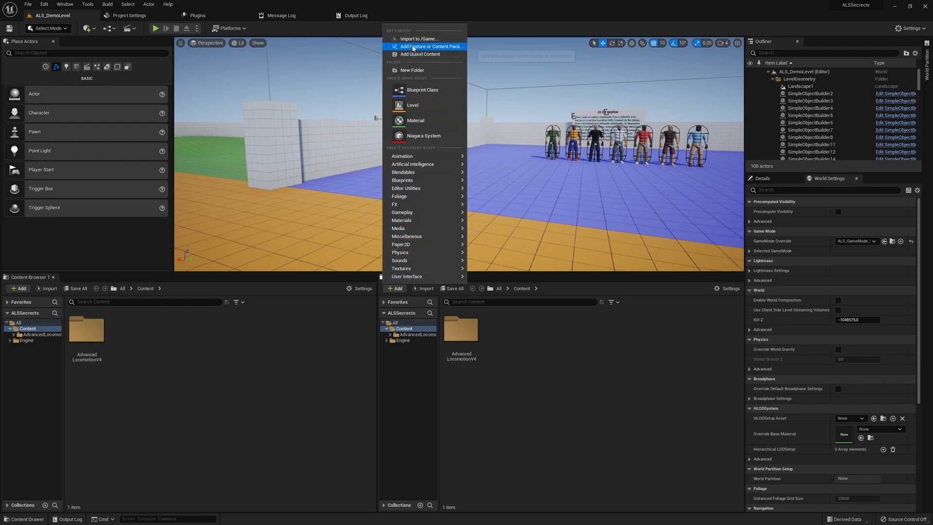
{"action": "left_click", "coordinate": [430, 47]}
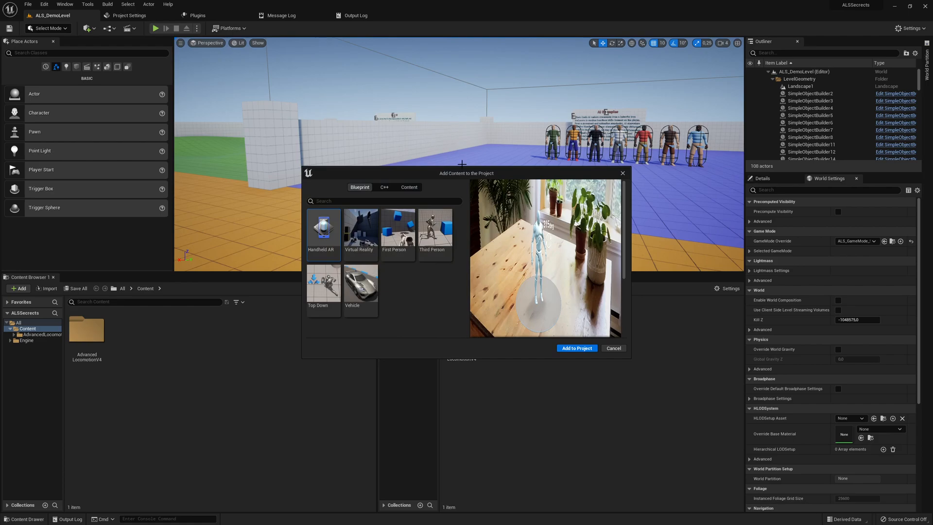
{"action": "left_click", "coordinate": [436, 232]}
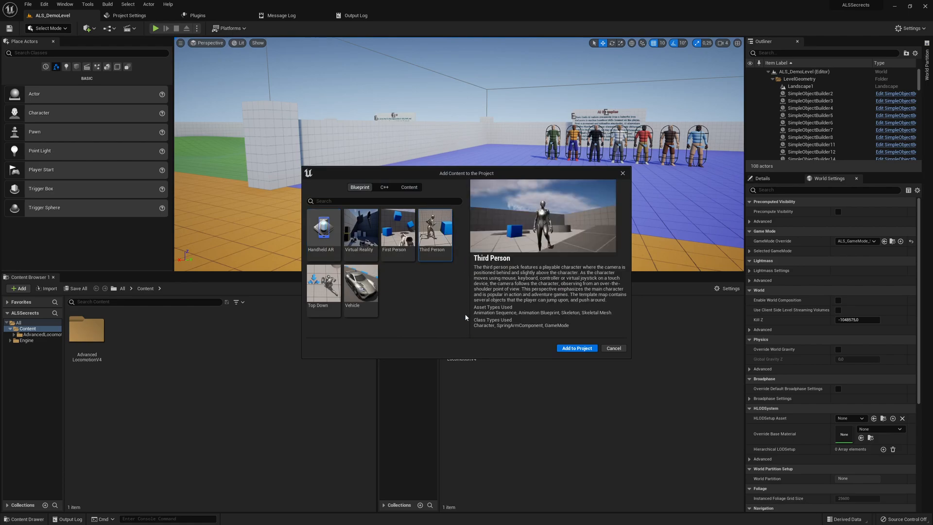
{"action": "mouse_move", "coordinate": [360, 187]}
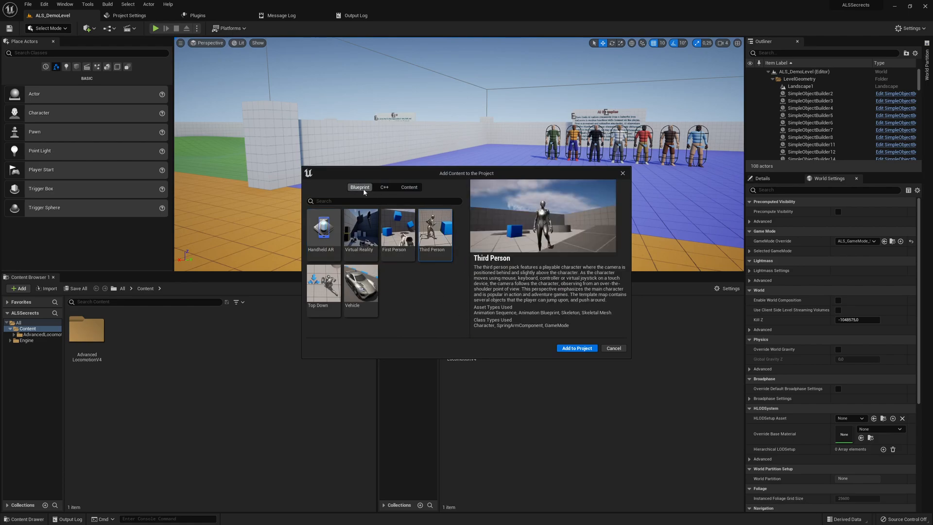
{"action": "mouse_move", "coordinate": [523, 356]}
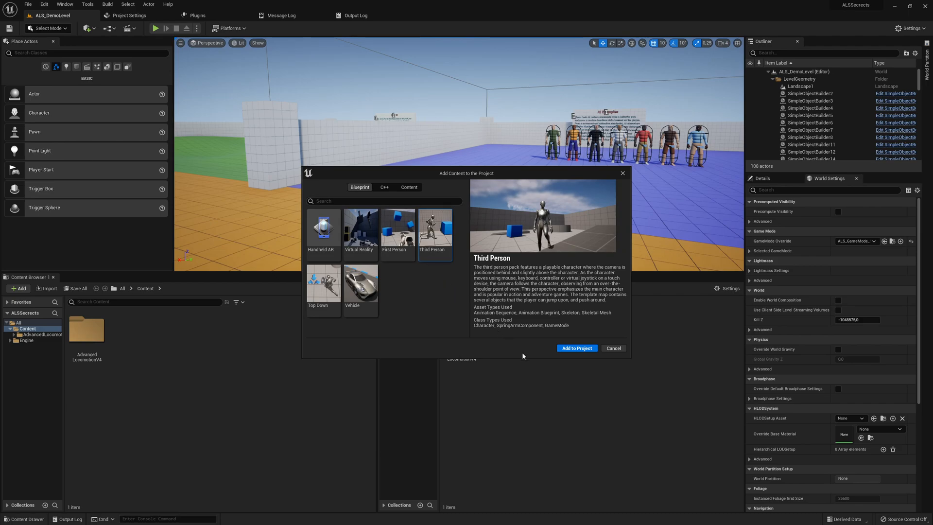
{"action": "mouse_move", "coordinate": [567, 349]}
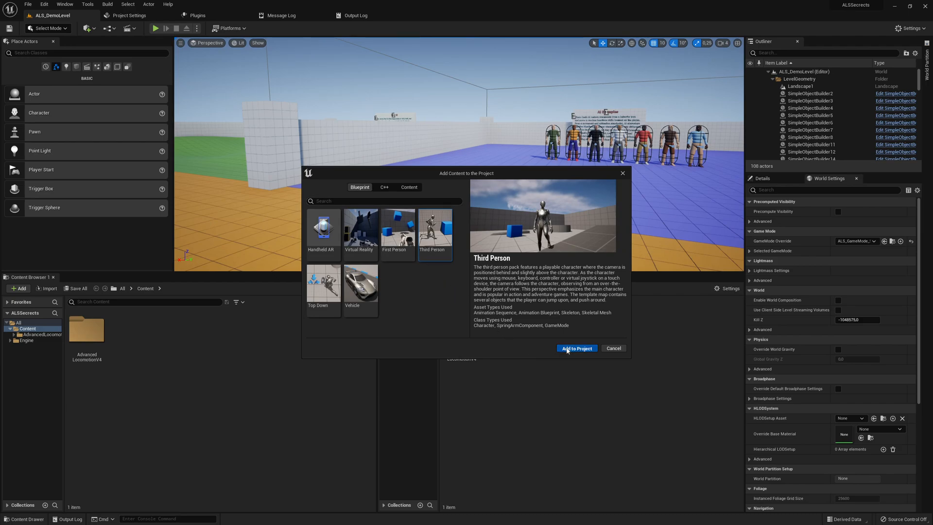
{"action": "left_click", "coordinate": [577, 348]}
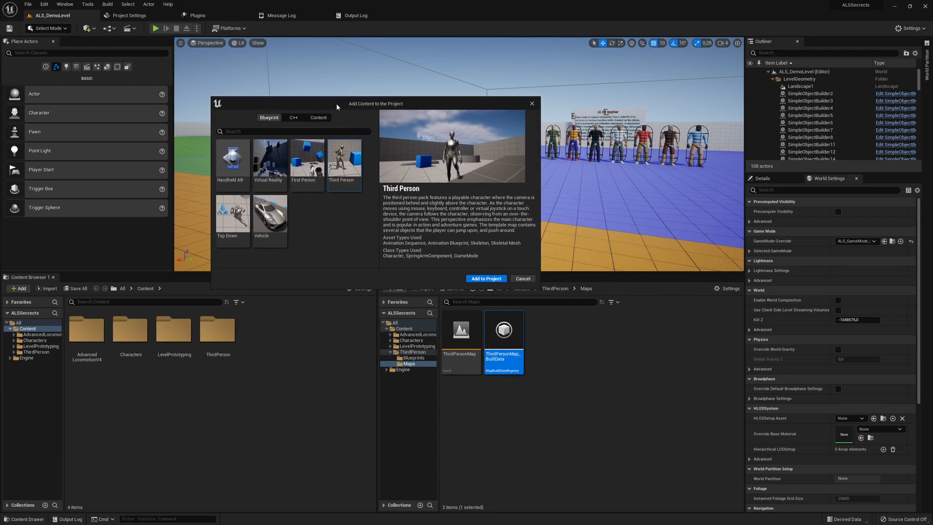
{"action": "mouse_move", "coordinate": [529, 272]}
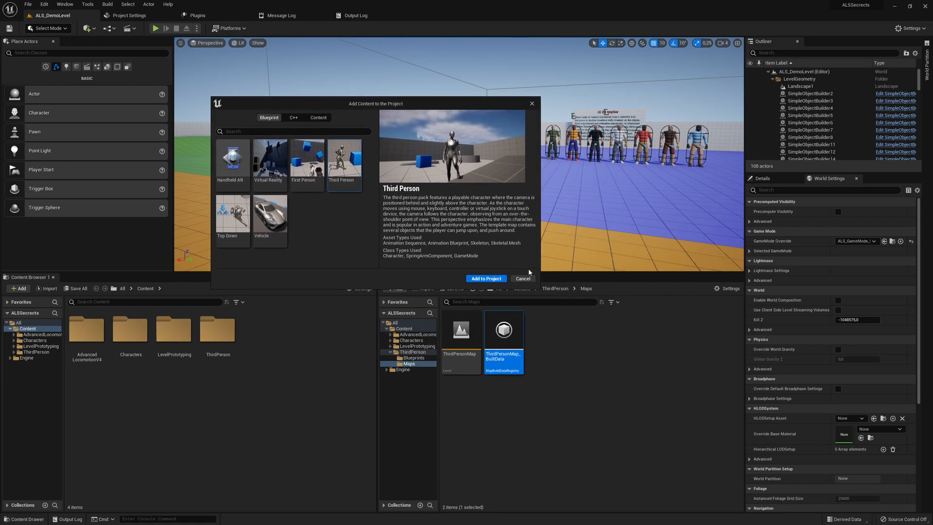
{"action": "mouse_move", "coordinate": [523, 279]}
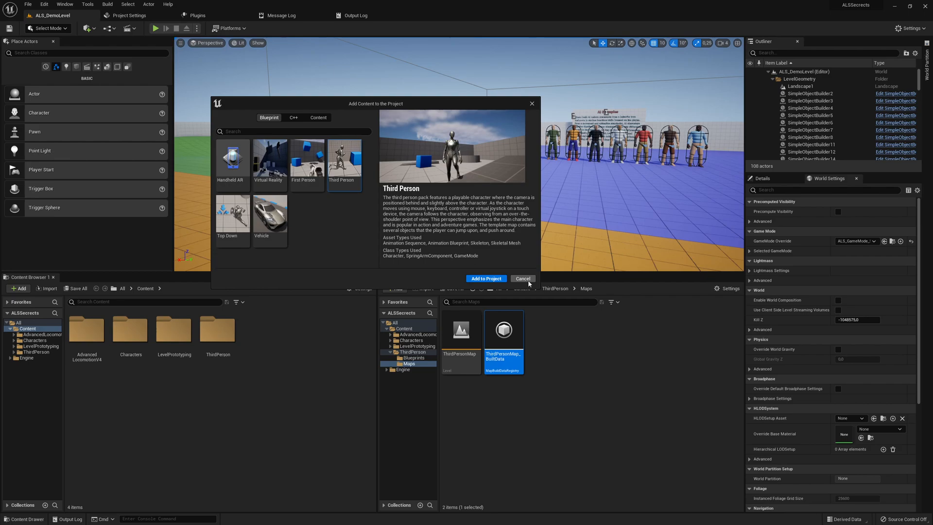
Dismiss the add-content window and browse Content > Characters > Mannequins to the Meshes folder
{"action": "left_click", "coordinate": [523, 278]}
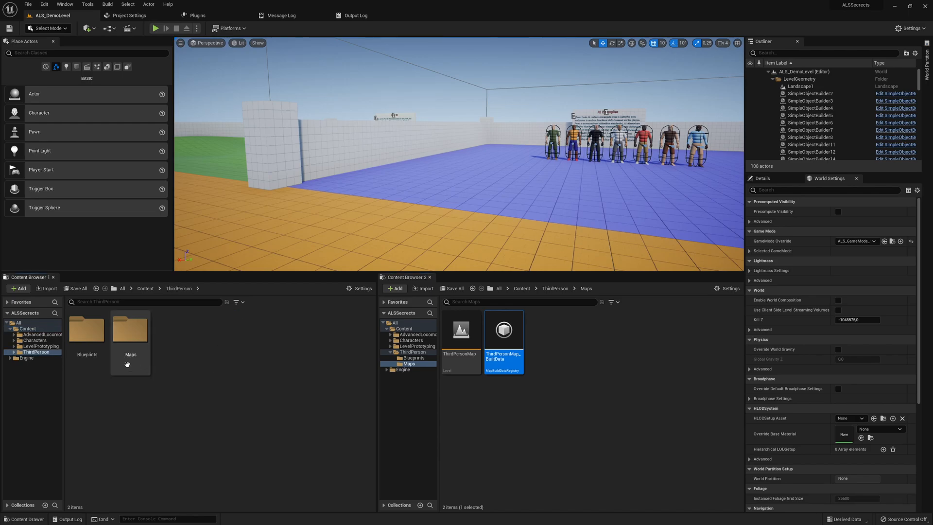
{"action": "left_click", "coordinate": [145, 288]}
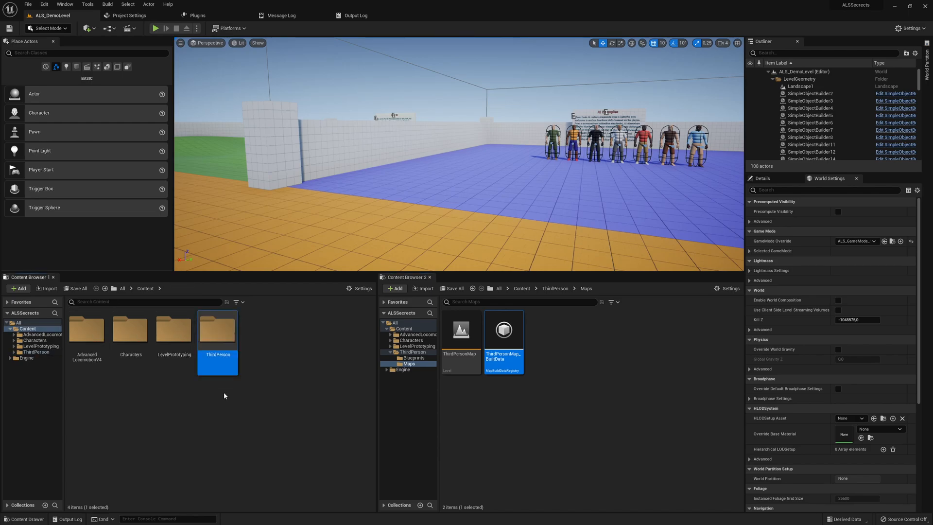
{"action": "double_click", "coordinate": [130, 330]}
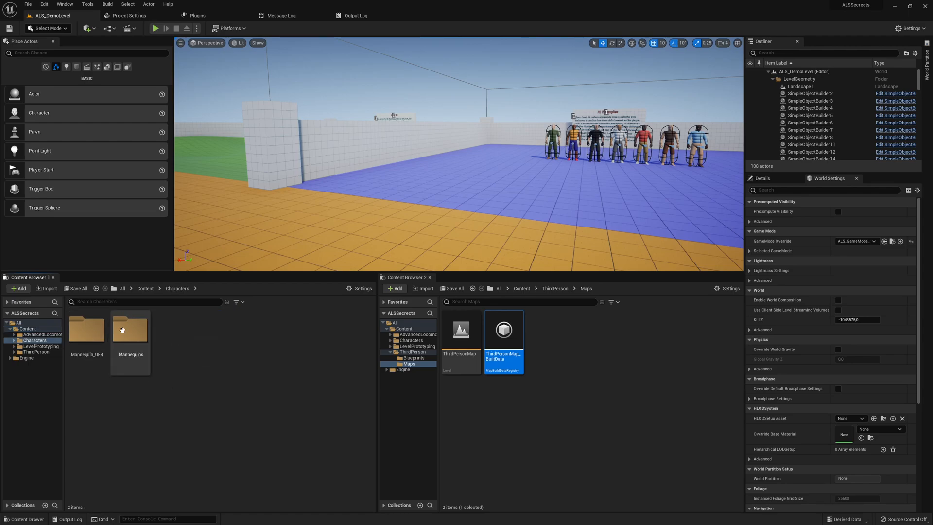
{"action": "double_click", "coordinate": [130, 330]}
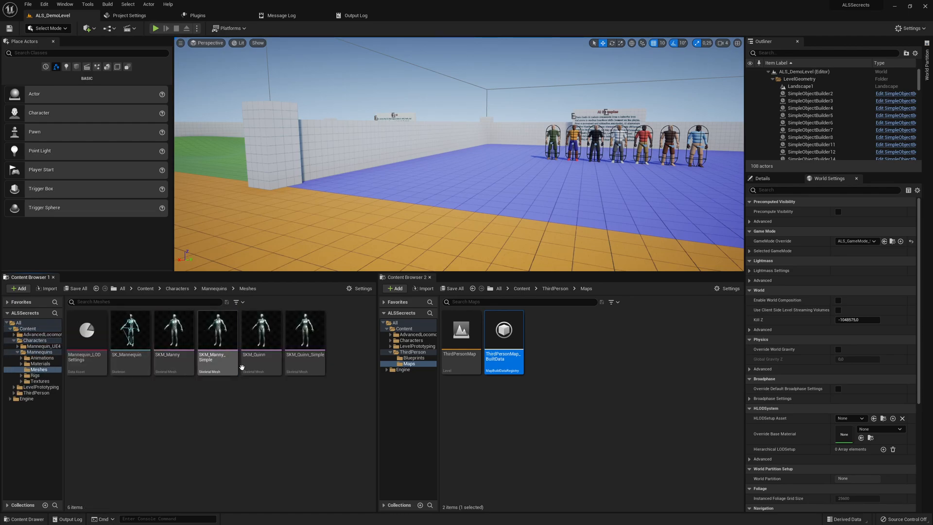
Open SKM_Manny and SKM_Quinn in their own Skeletal Mesh Editors, previewing Manny
{"action": "left_click", "coordinate": [173, 329]}
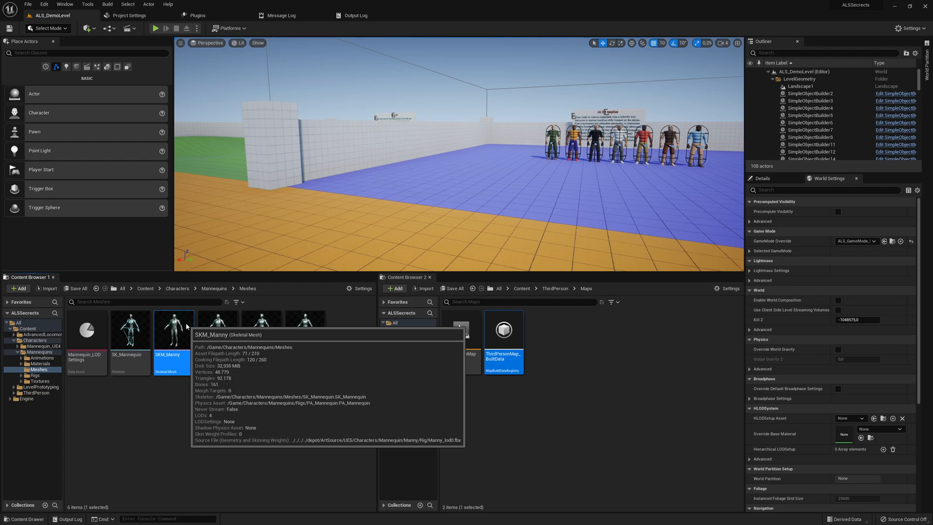
{"action": "double_click", "coordinate": [173, 329]}
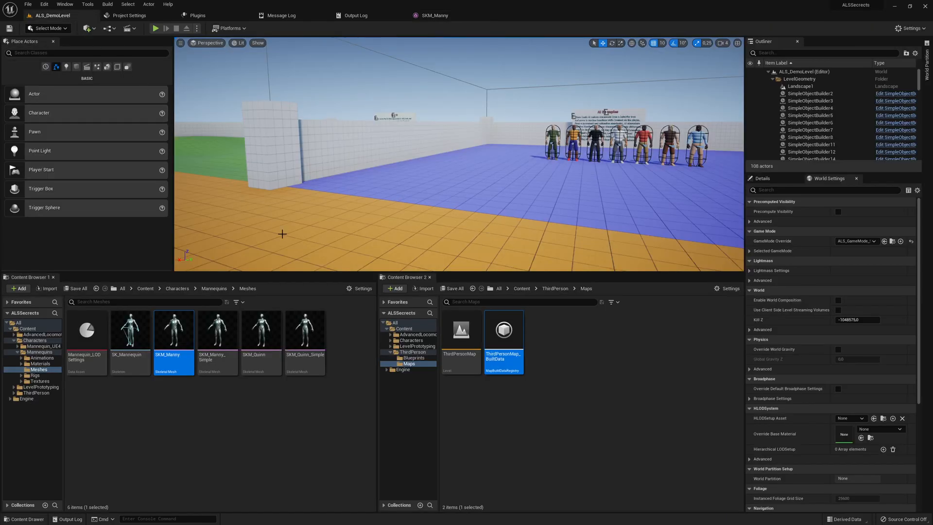
{"action": "double_click", "coordinate": [261, 330]}
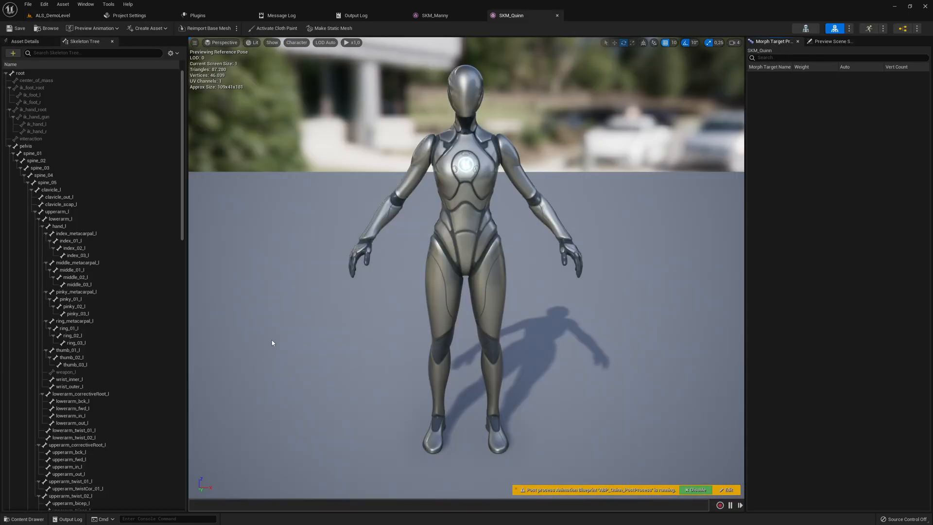
{"action": "scroll", "scroll_direction": "down", "scroll_amount": 3}
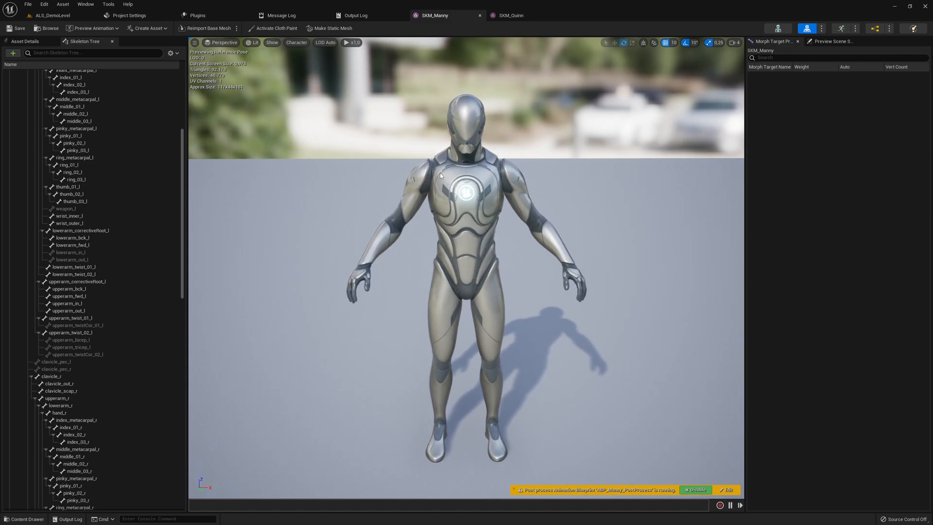
Return to the ALS_DemoLevel level editor, leaving both mesh editors open
{"action": "left_click", "coordinate": [50, 15]}
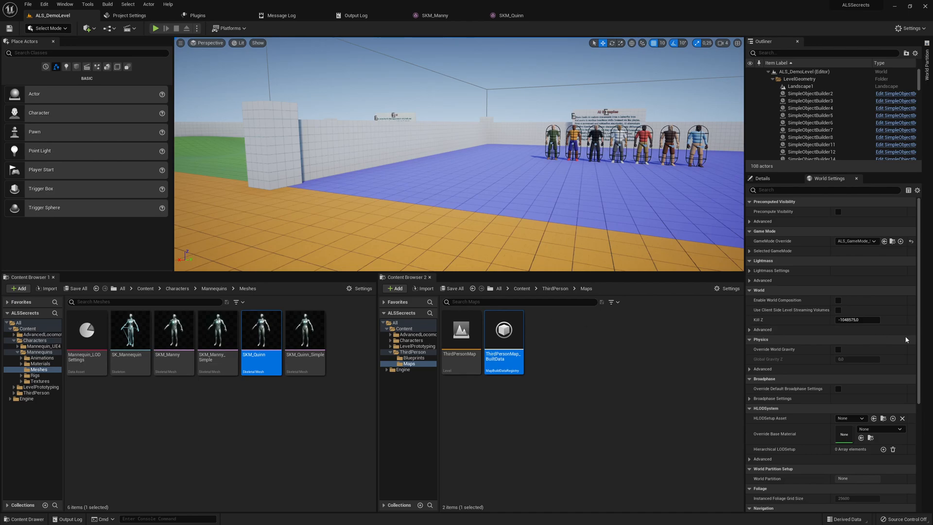
{"action": "mouse_move", "coordinate": [905, 340]}
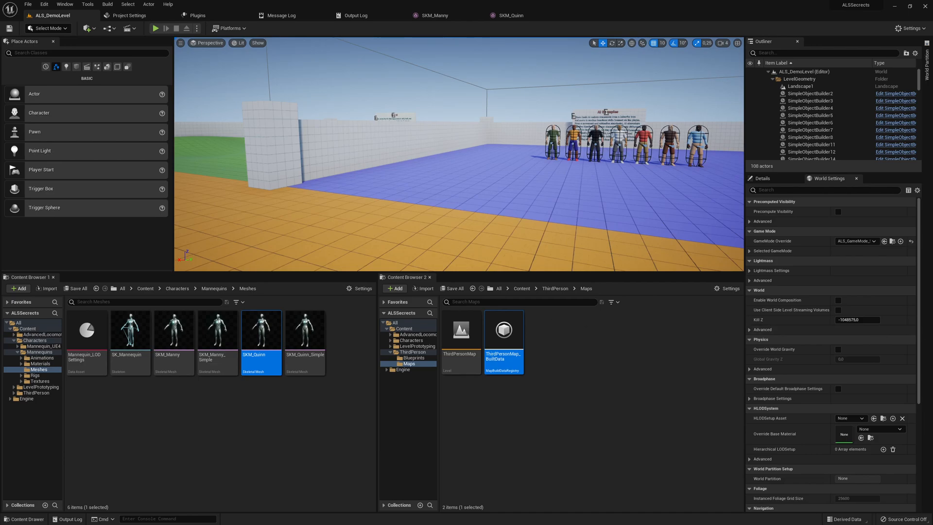